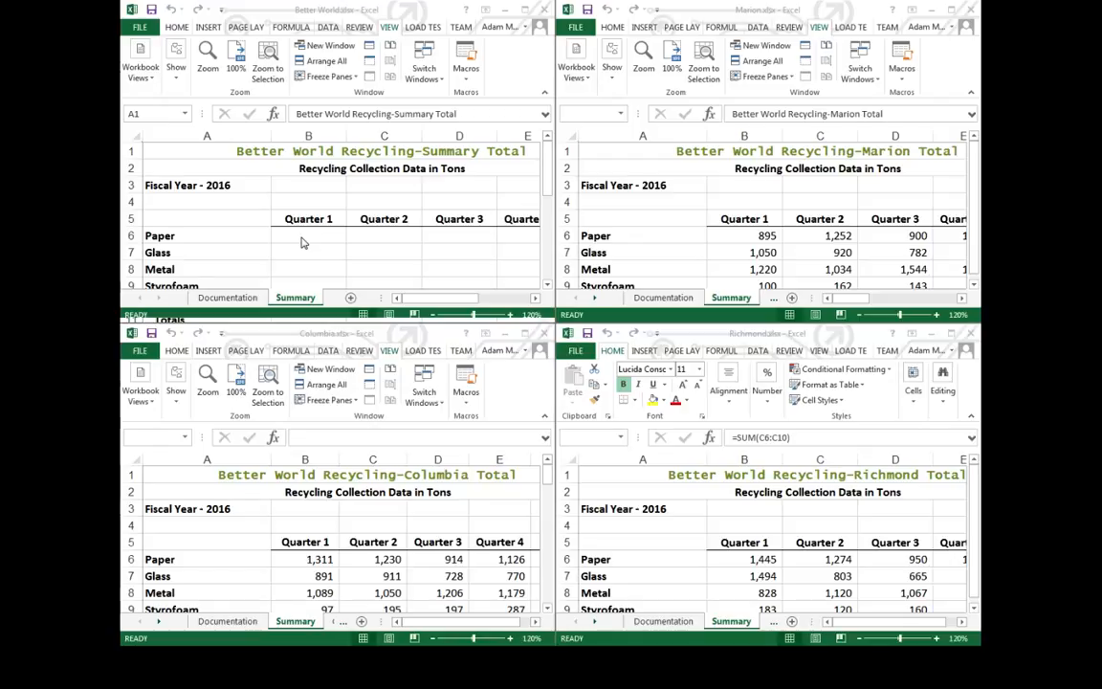
{"action": "mouse_move", "coordinate": [429, 117]}
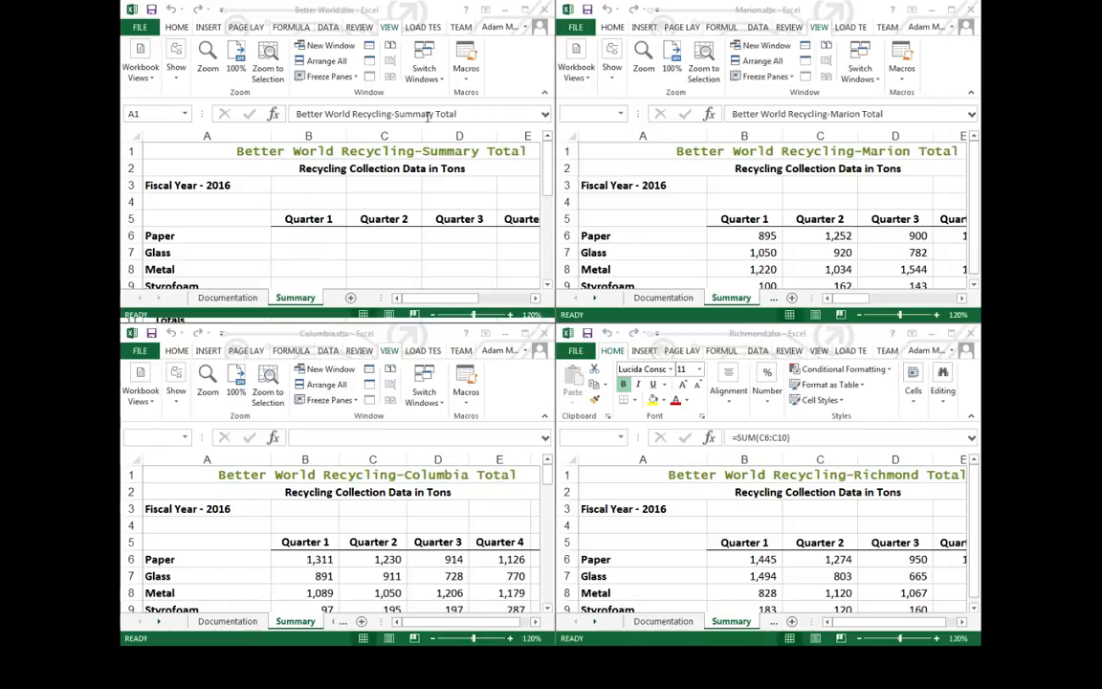
{"action": "mouse_move", "coordinate": [314, 256]}
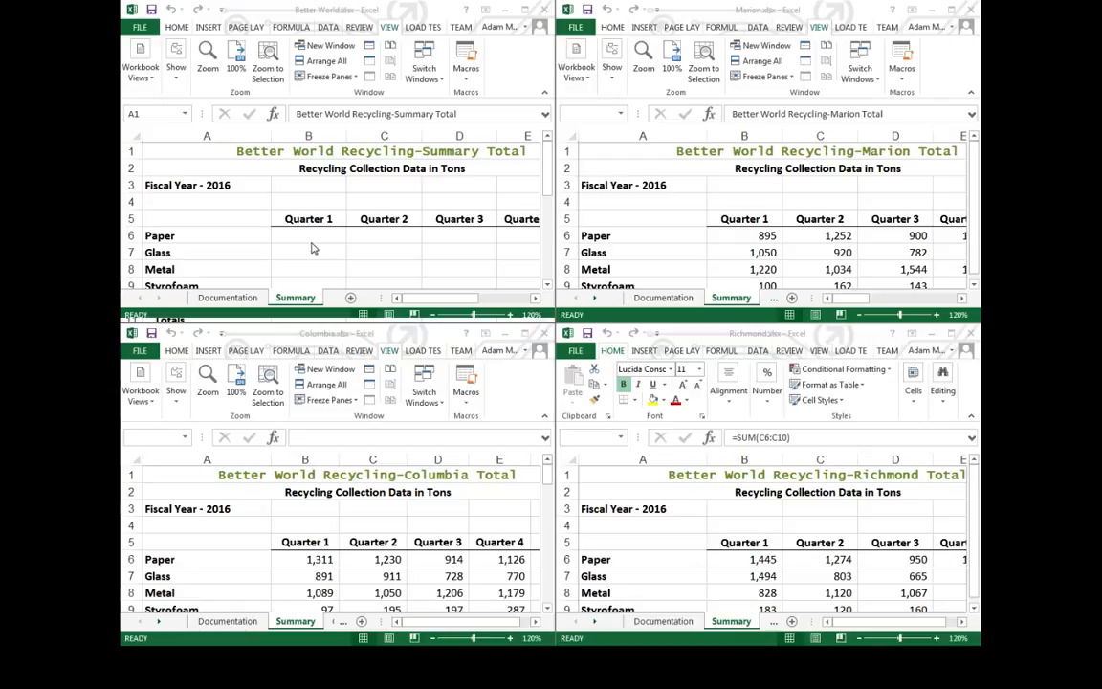
Enter a Paper Quarter 1 formula adding Marion, Richmond and Columbia values to give 3651.
{"action": "left_click", "coordinate": [308, 236]}
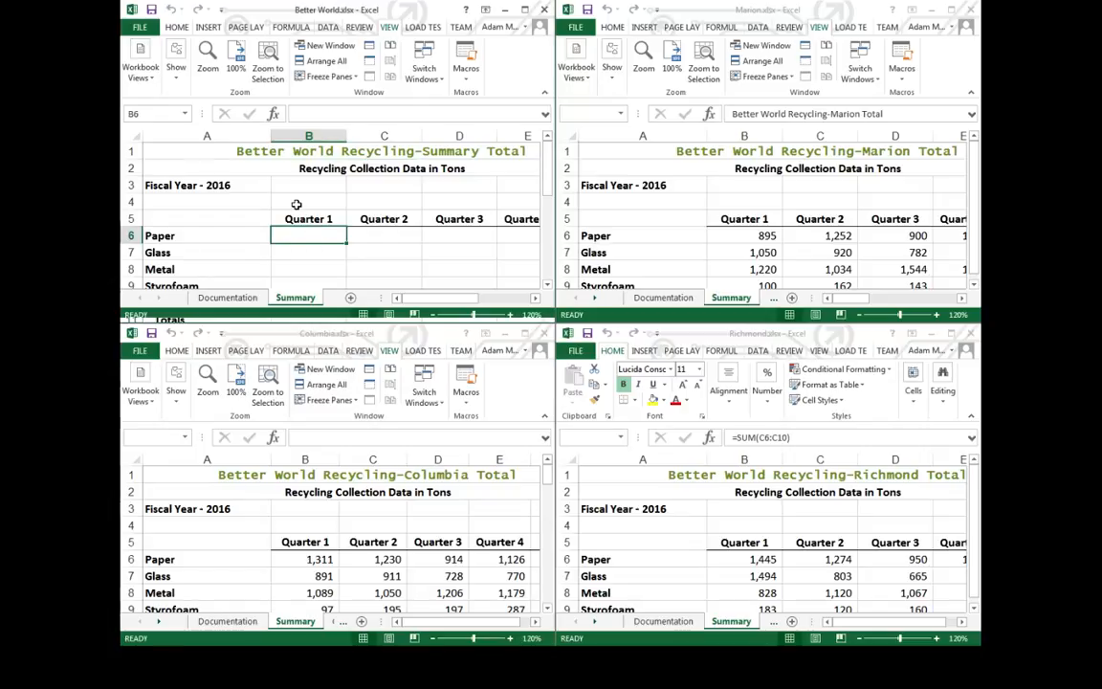
{"action": "mouse_move", "coordinate": [635, 493]}
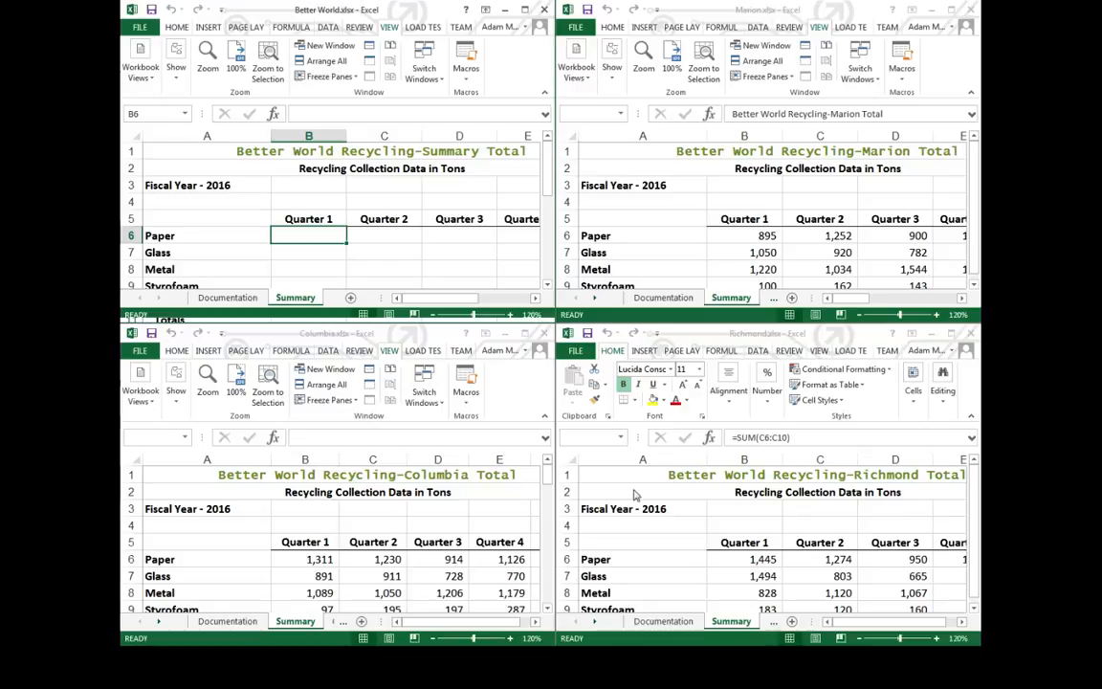
{"action": "mouse_move", "coordinate": [405, 497]}
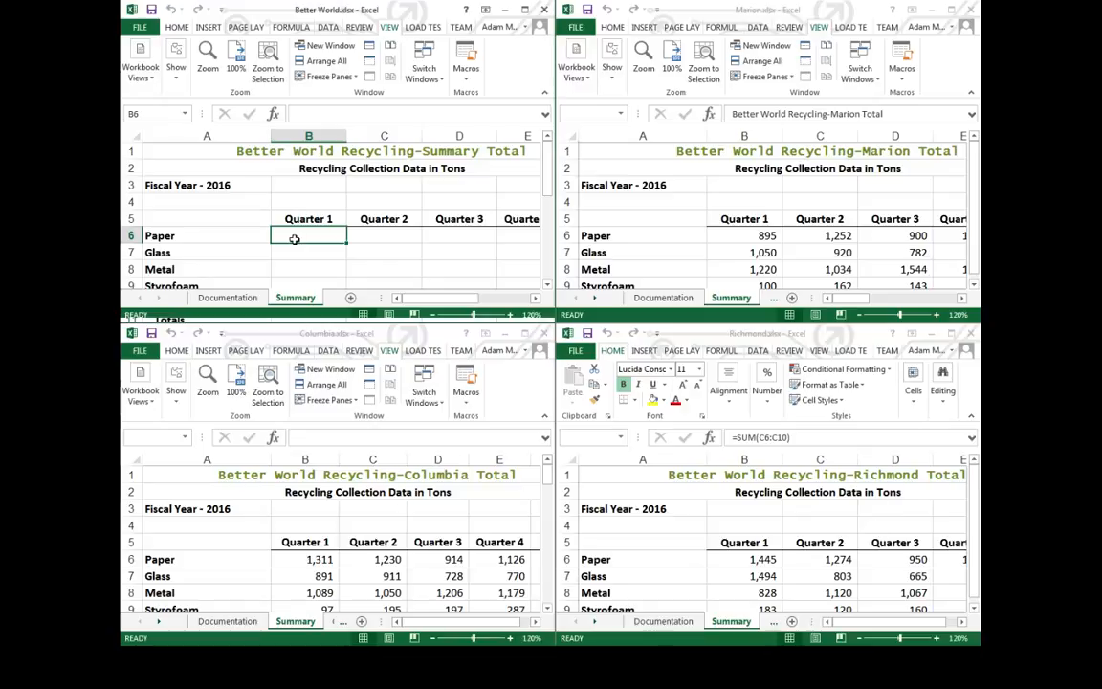
{"action": "type", "text": "=[Marion.xlsx]Summary!$B$6"}
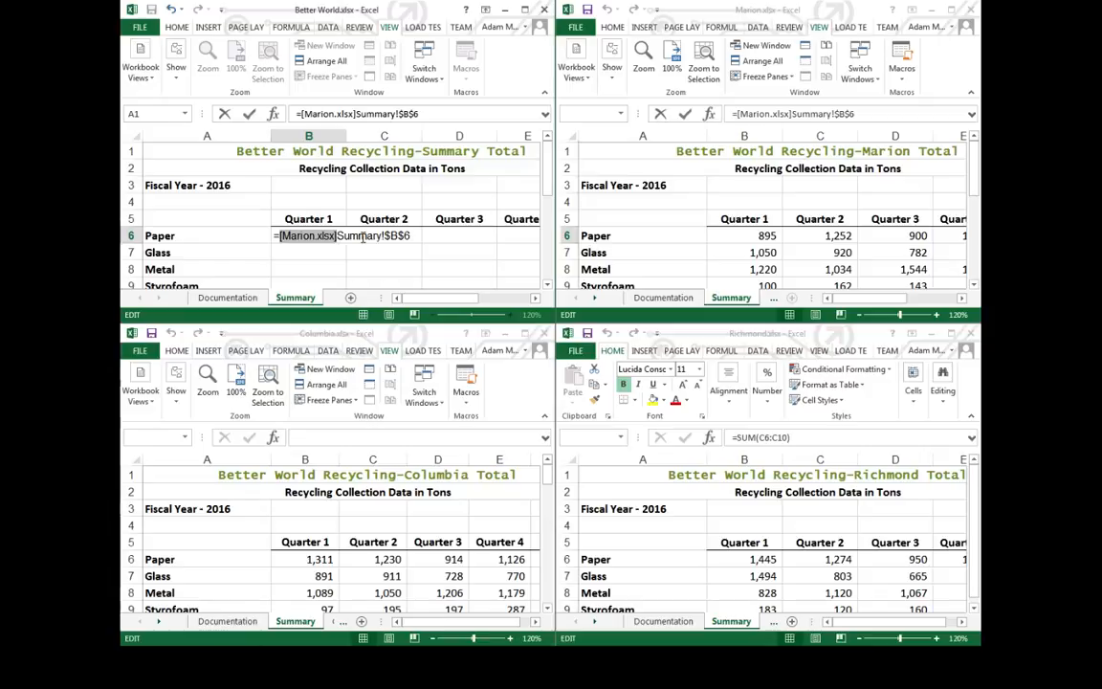
{"action": "left_click", "coordinate": [308, 235]}
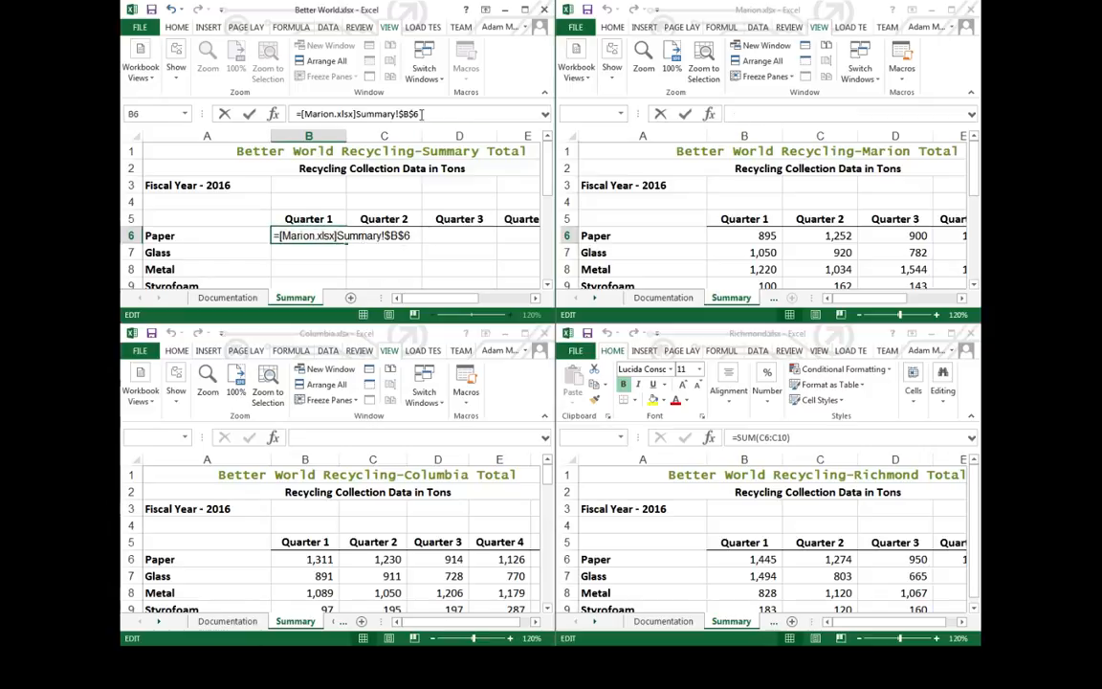
{"action": "type", "text": "+[Richmond.xlsx]Summary!$B$6+"}
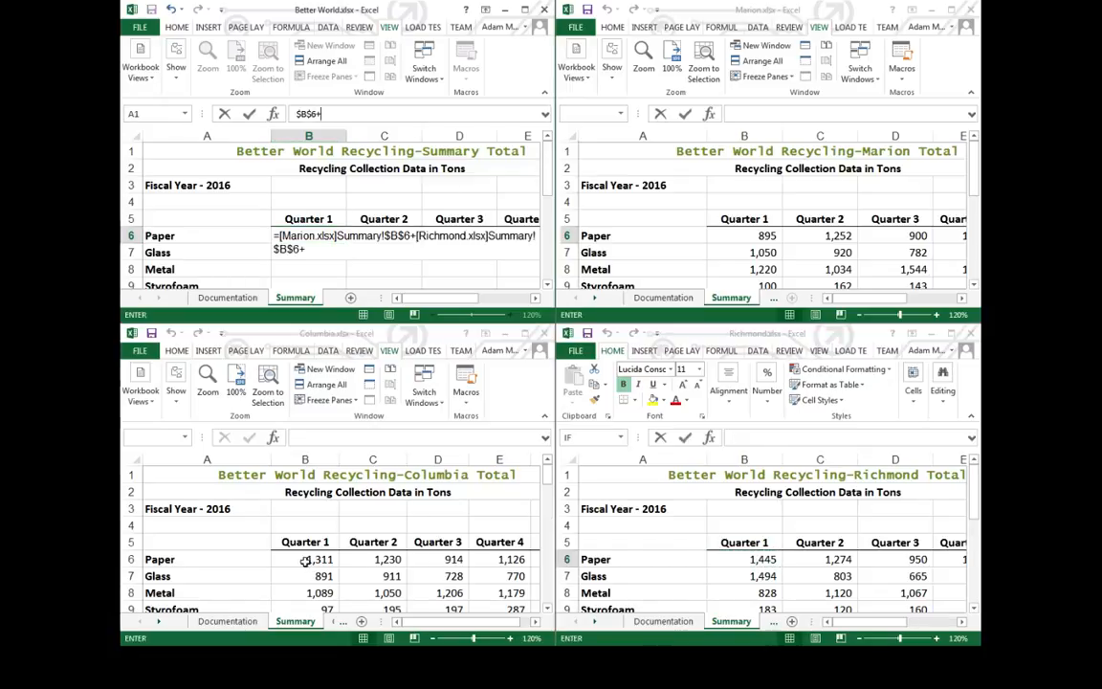
{"action": "left_click", "coordinate": [306, 558]}
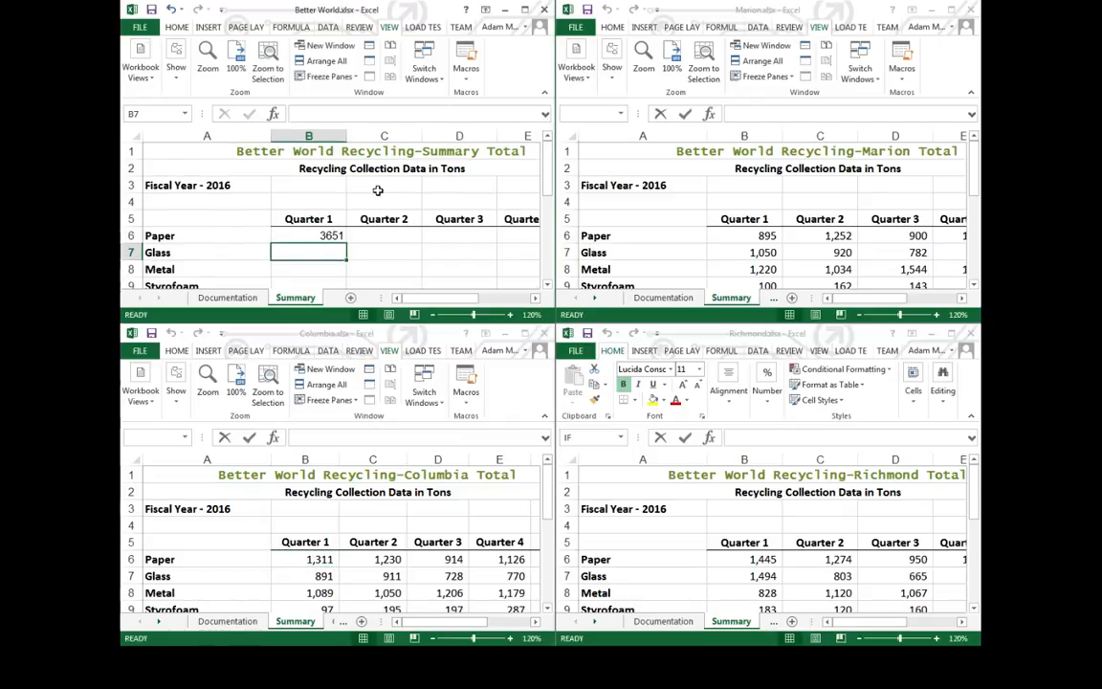
Sum the three cities' Quarter 2 Paper values to 3756 and start Quarter 3 with Marion's value.
{"action": "type", "text": "="}
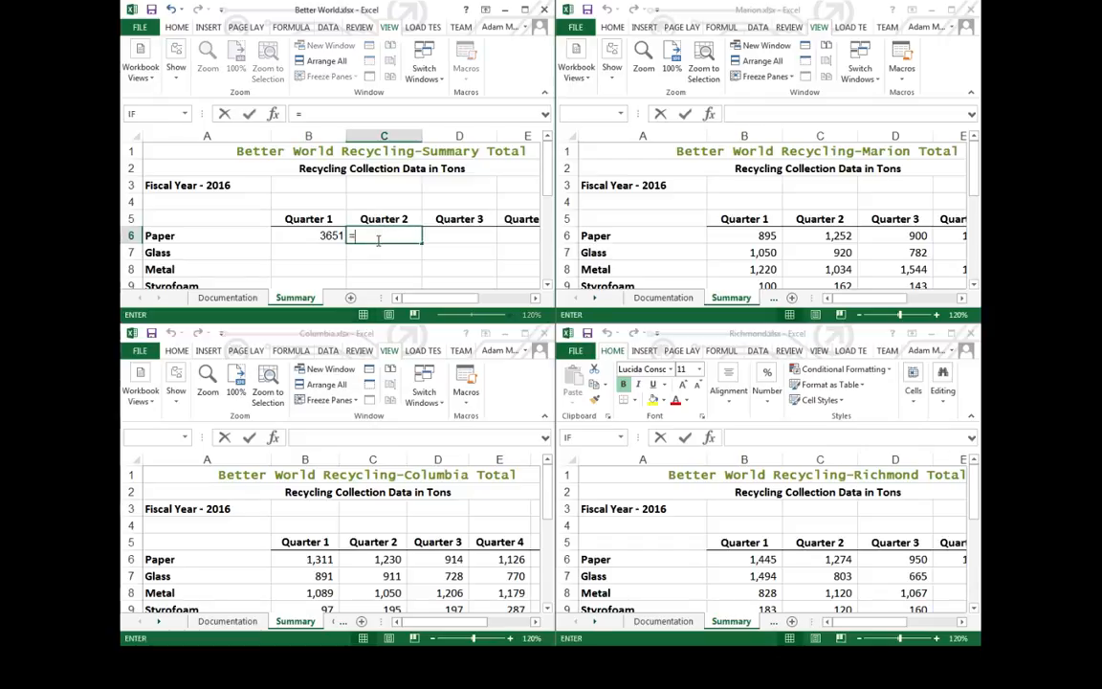
{"action": "left_click", "coordinate": [819, 235]}
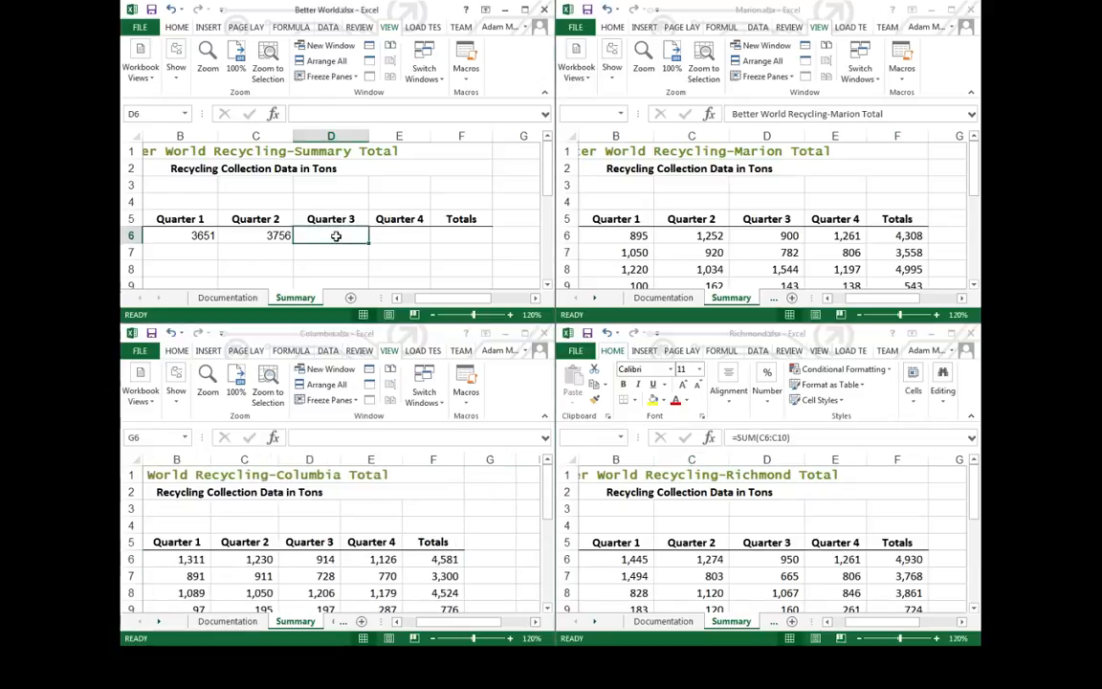
{"action": "left_click", "coordinate": [766, 235]}
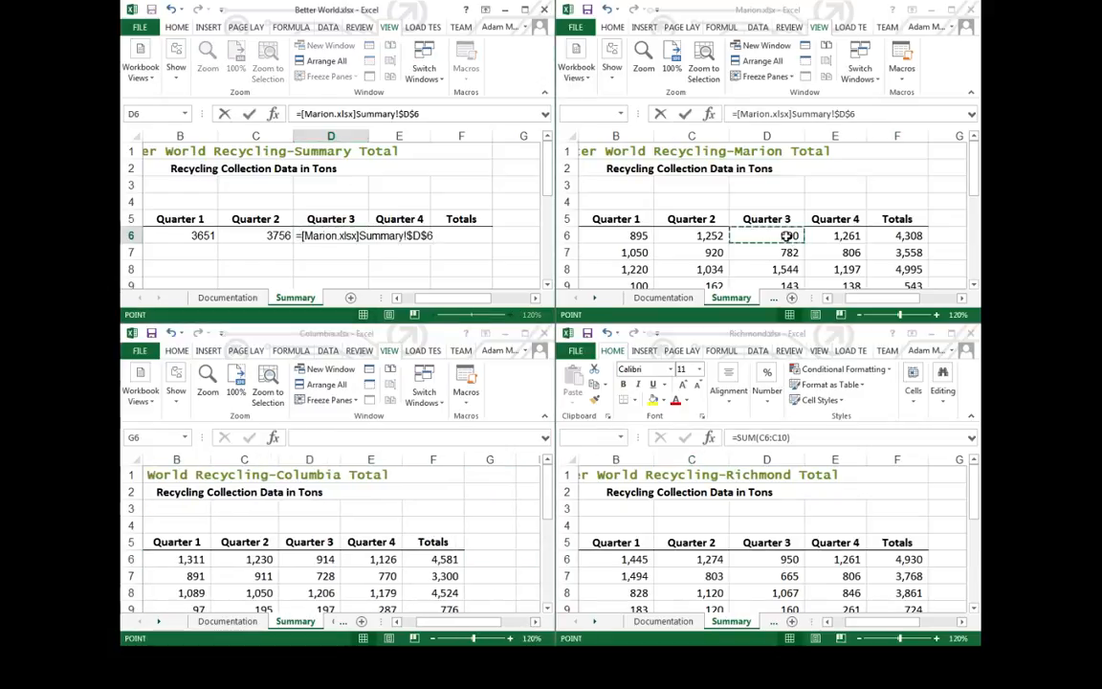